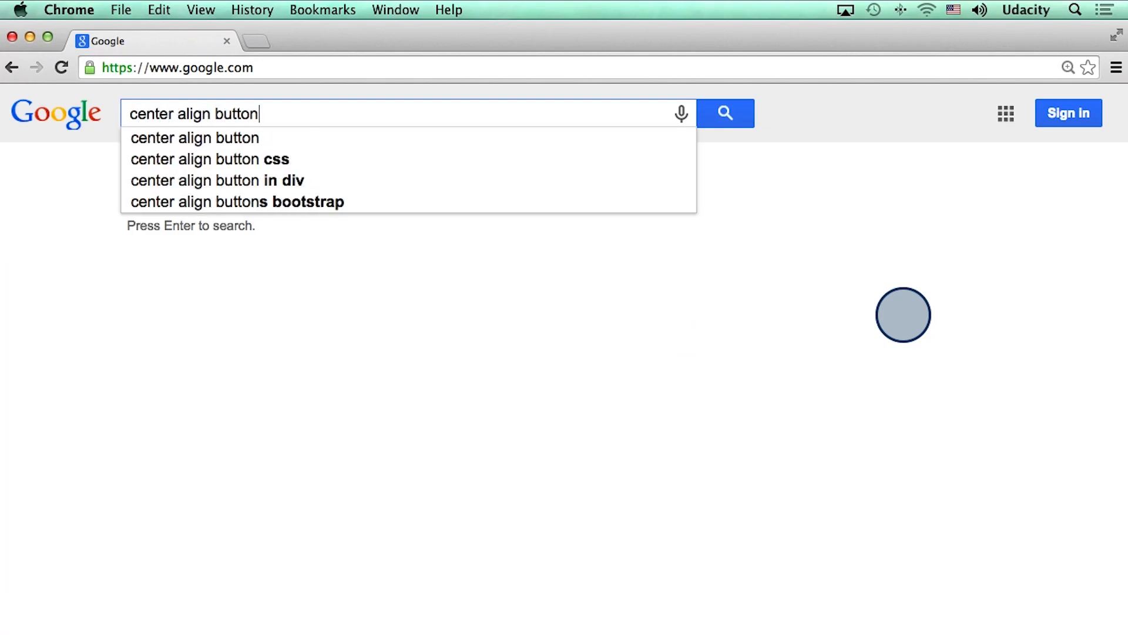
- Search Google for 'center align button vertically and horizontally'
type("vertically and h")
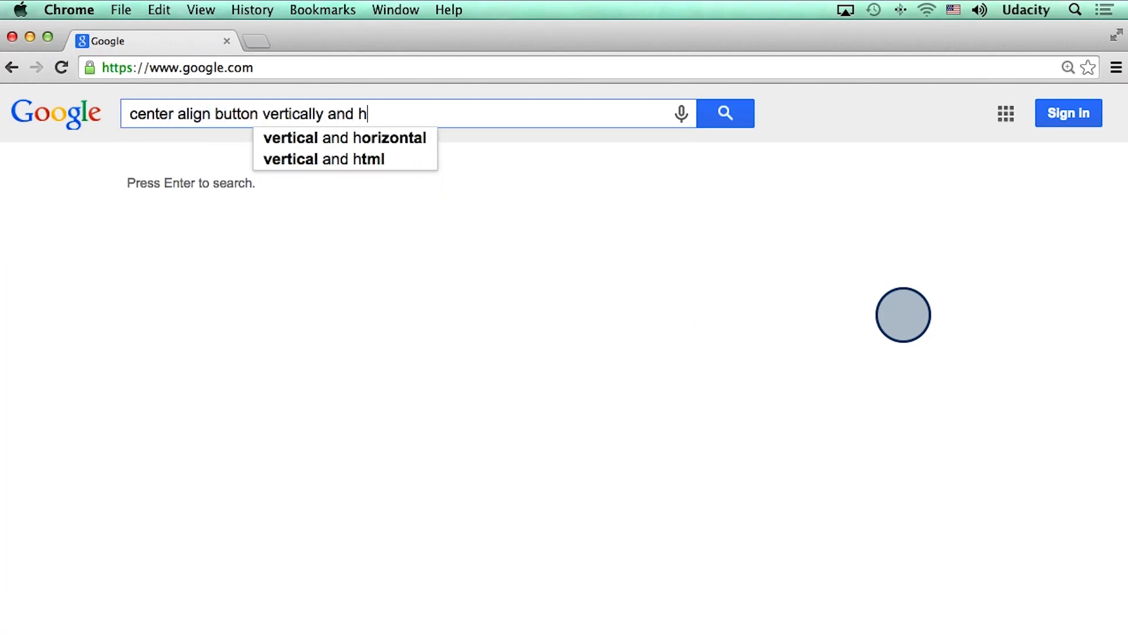
type("orizontally i")
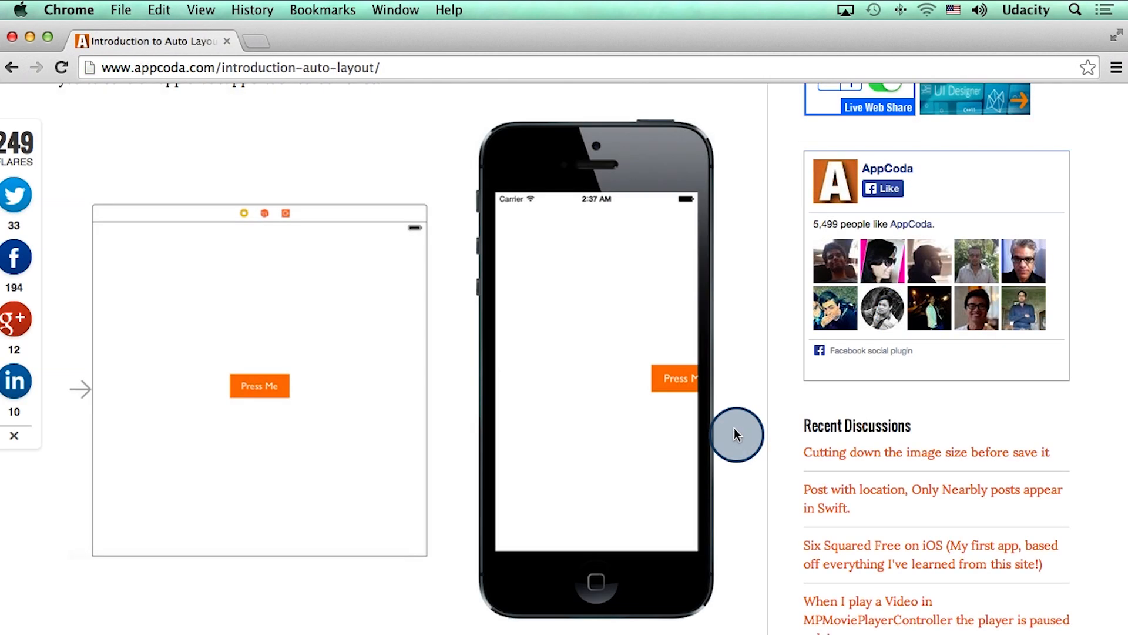
mouse_move(625, 513)
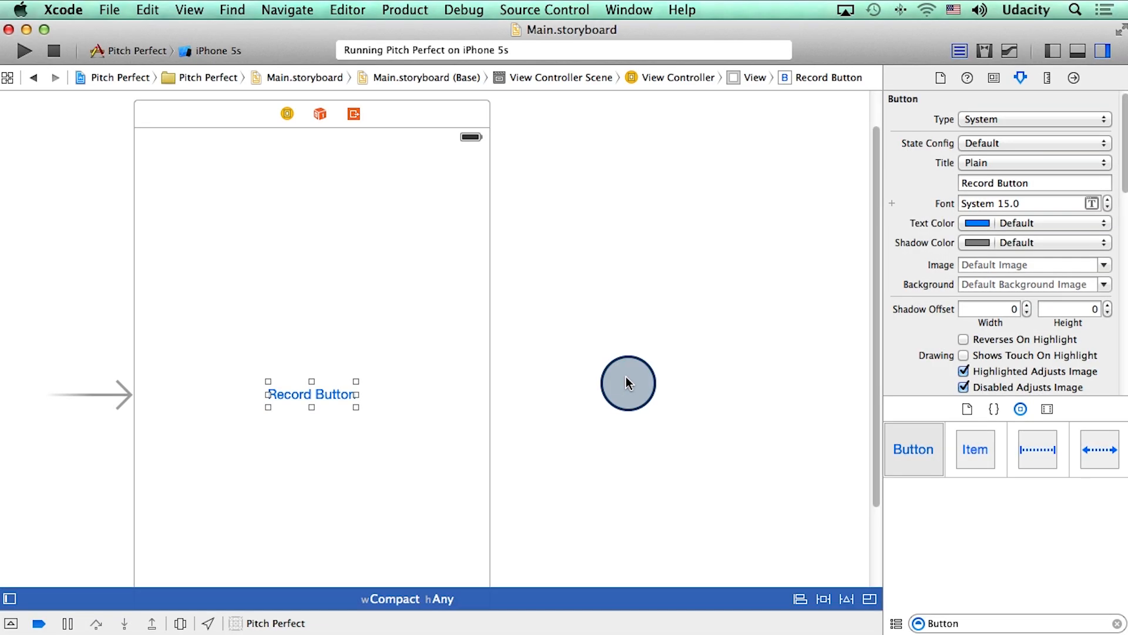
mouse_move(13, 600)
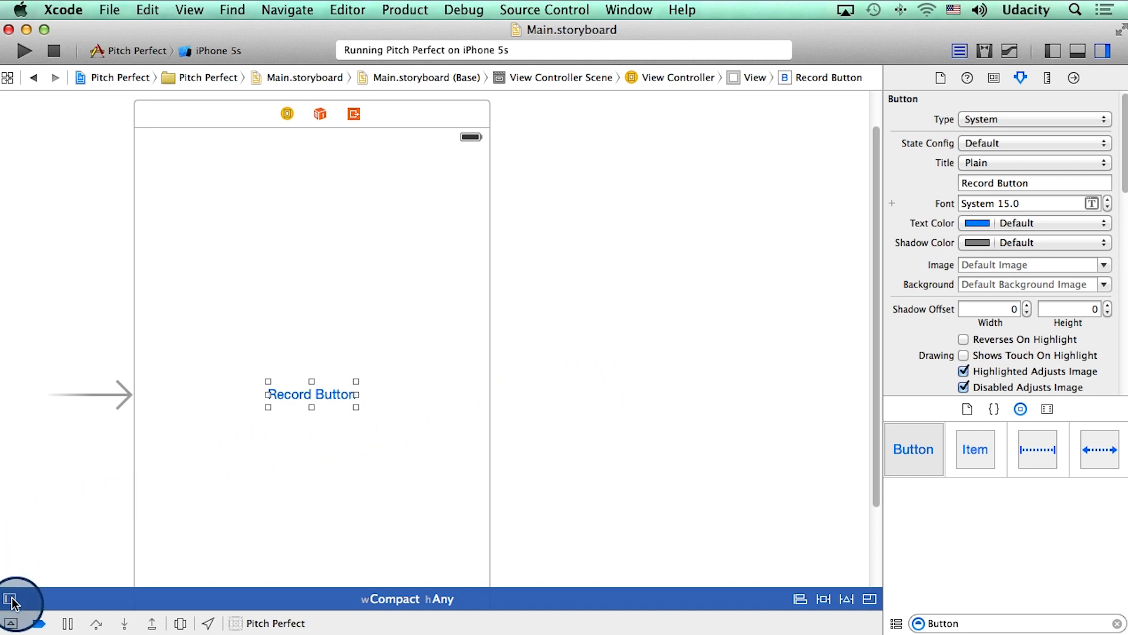
mouse_move(11, 603)
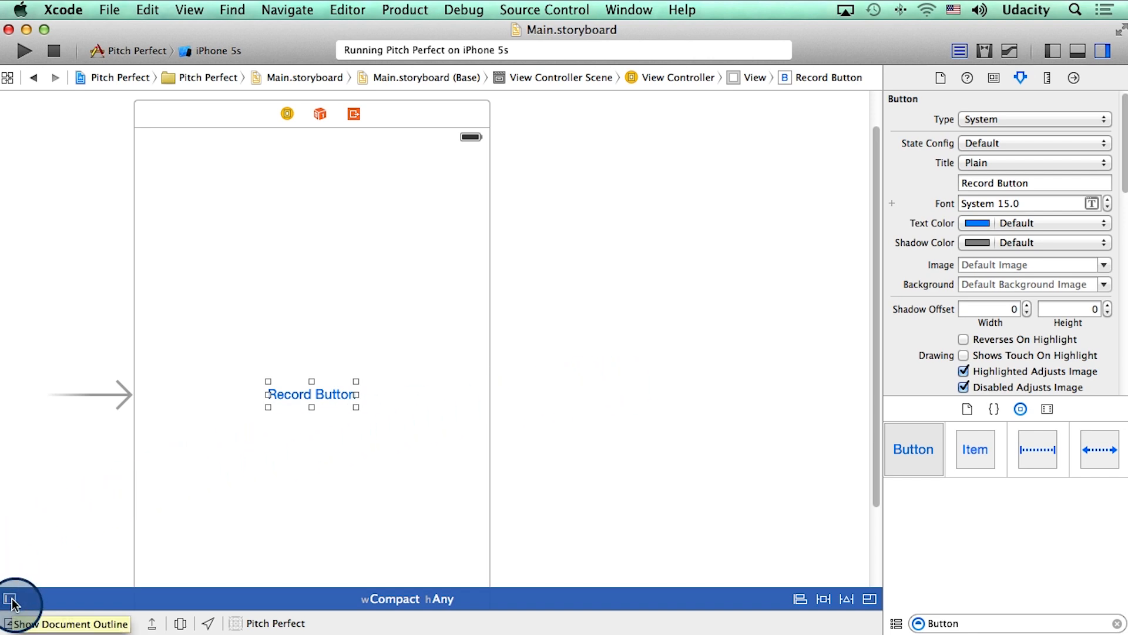
- Show the document outline and select the Record Button and its containing View
left_click(12, 600)
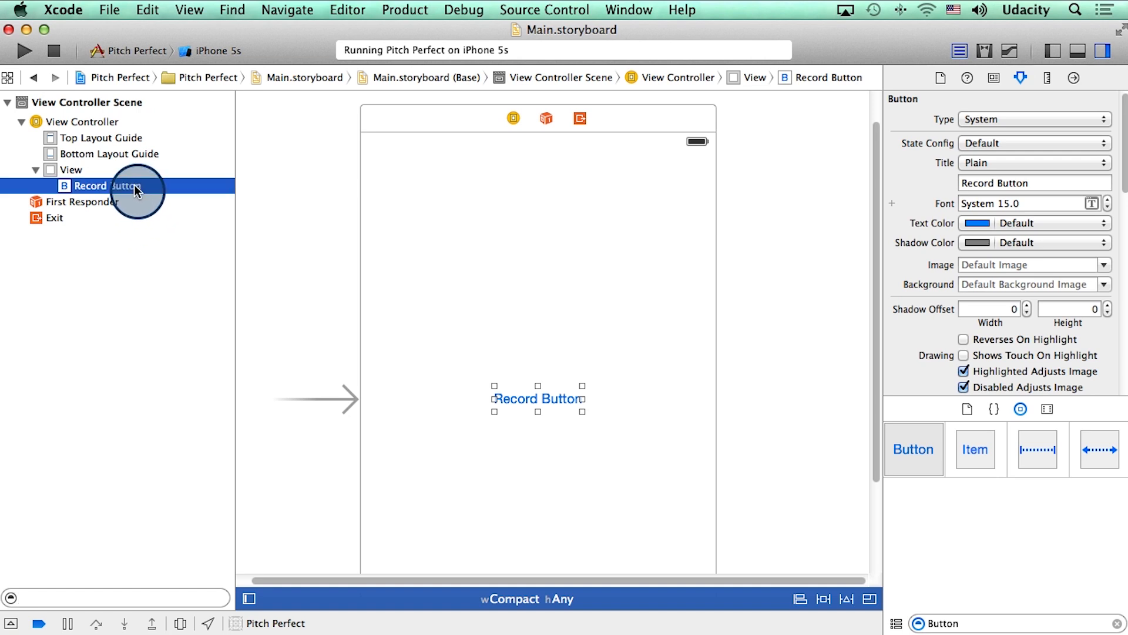
left_click(71, 170)
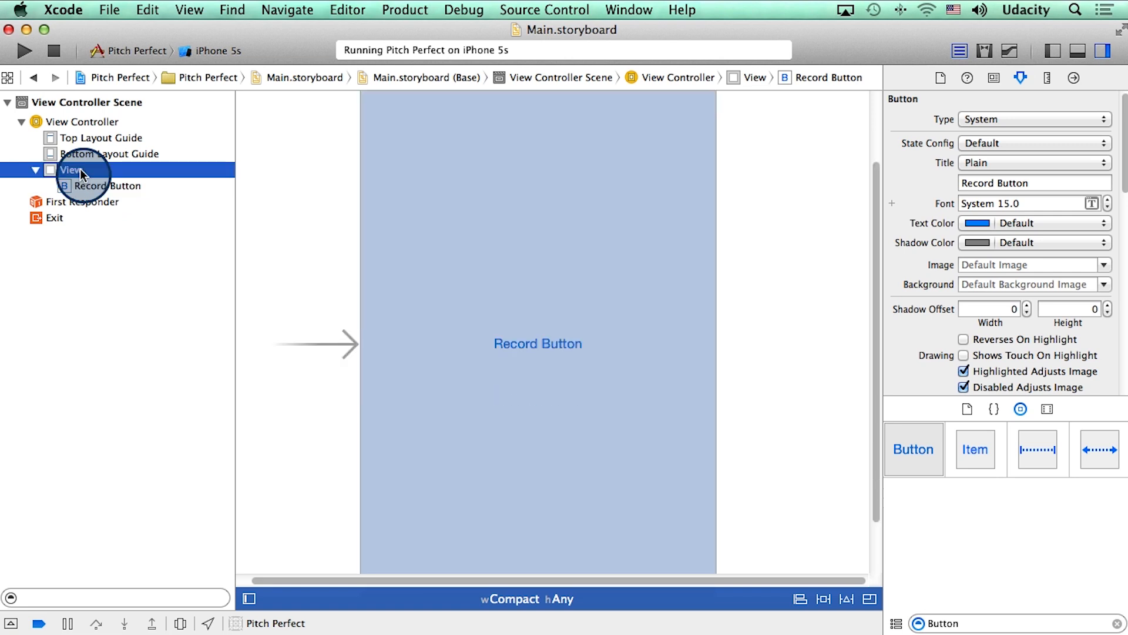
left_click(70, 170)
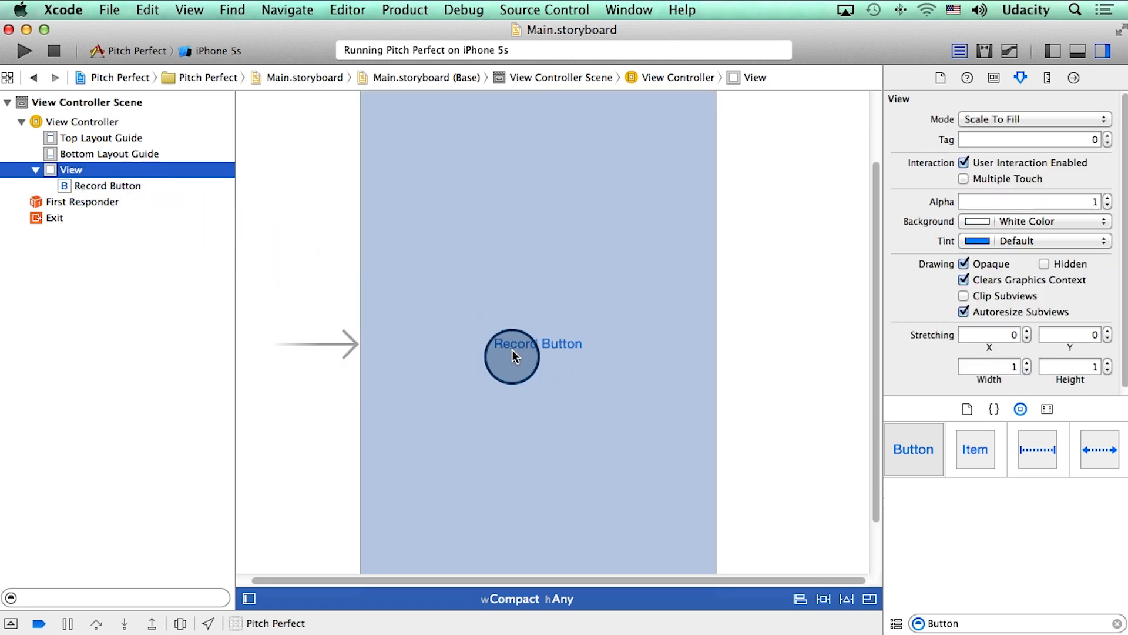
- Add Center Horizontally and Center Vertically In Container constraints to the Record Button
left_click(534, 349)
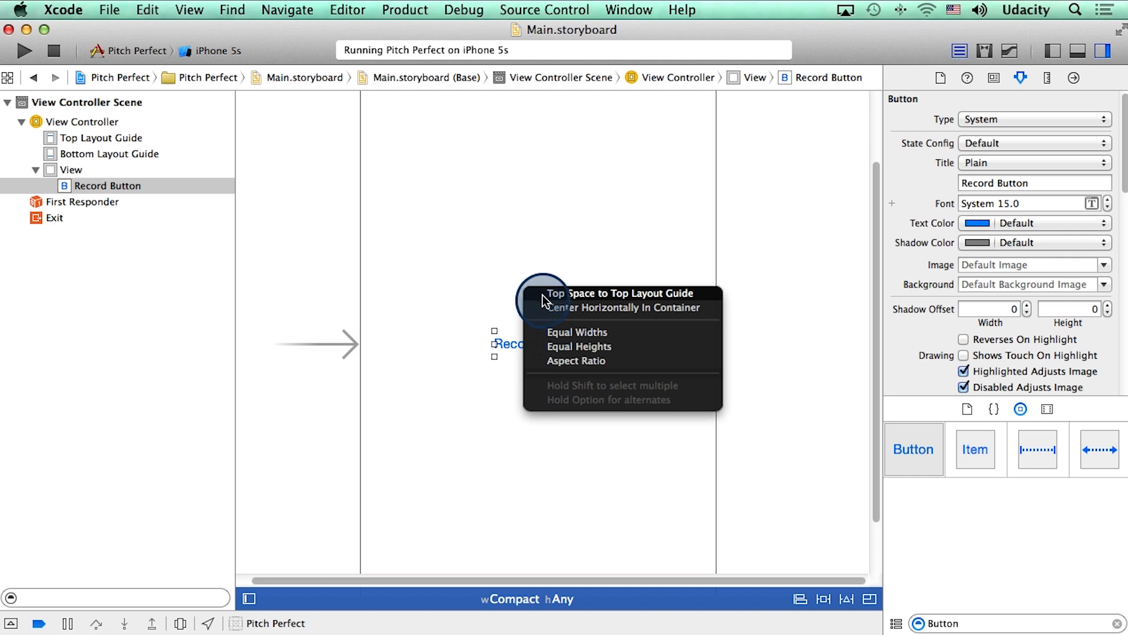
mouse_move(573, 311)
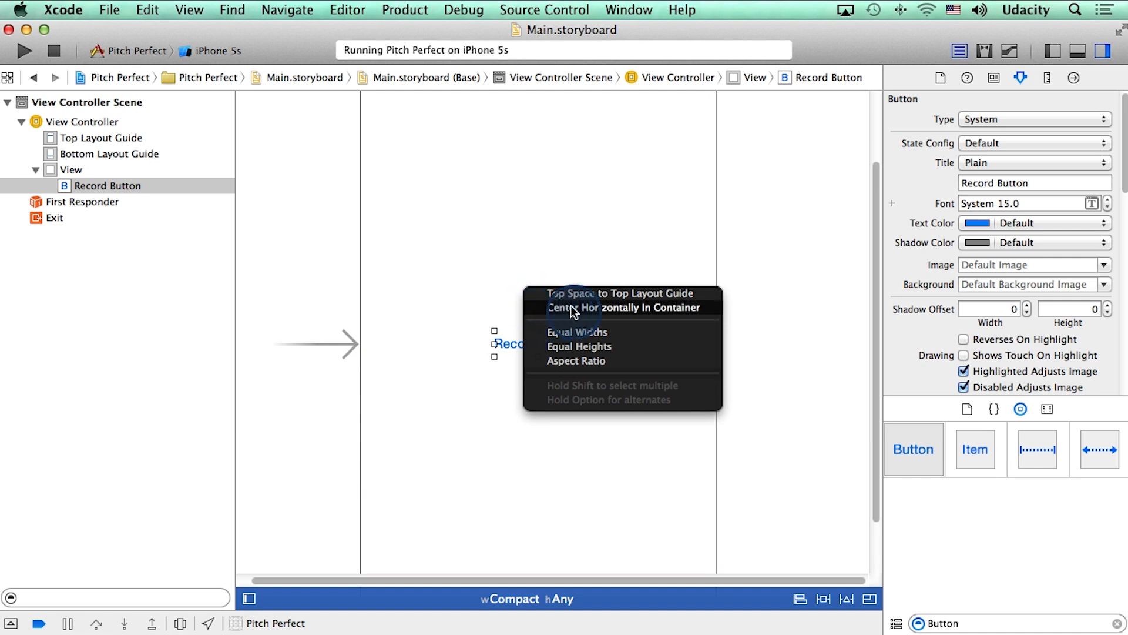
left_click(626, 308)
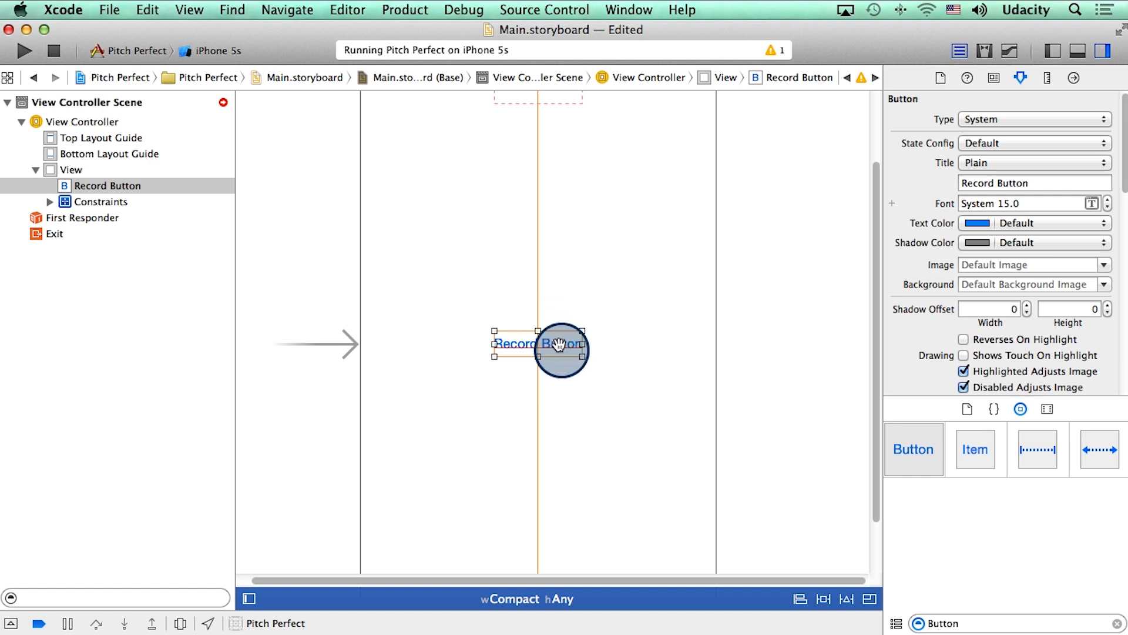
mouse_move(572, 346)
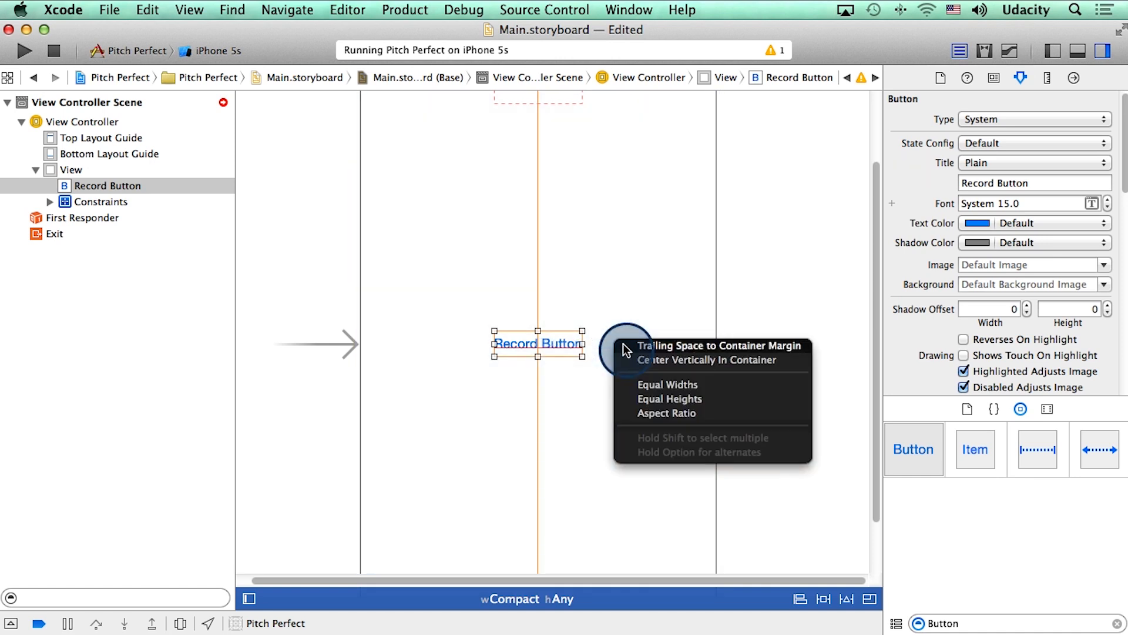
mouse_move(666, 362)
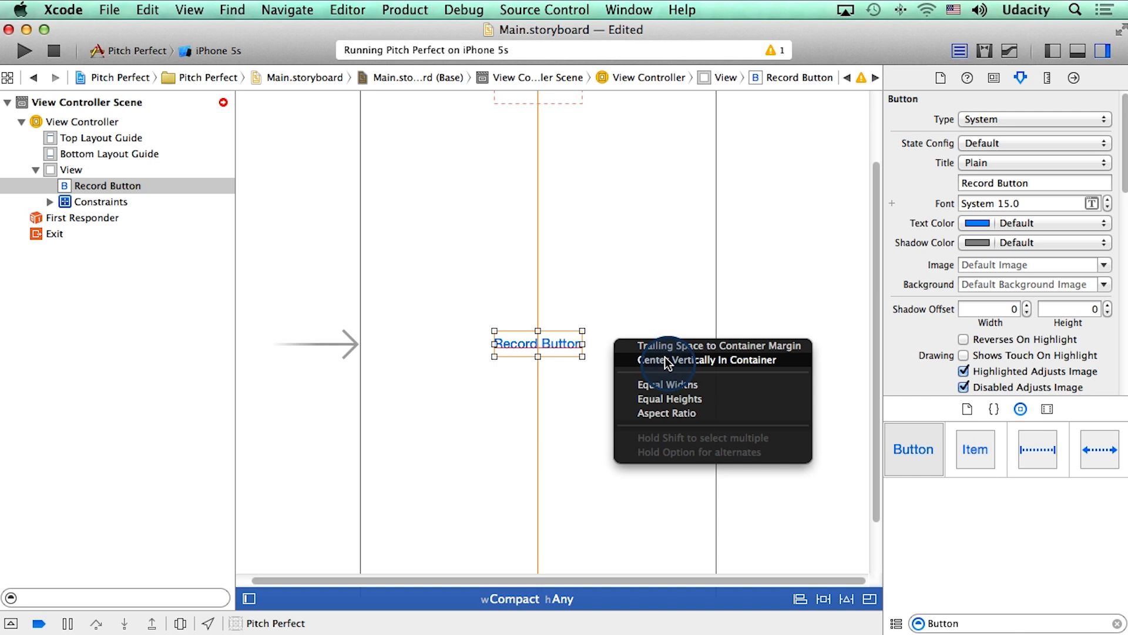
left_click(691, 360)
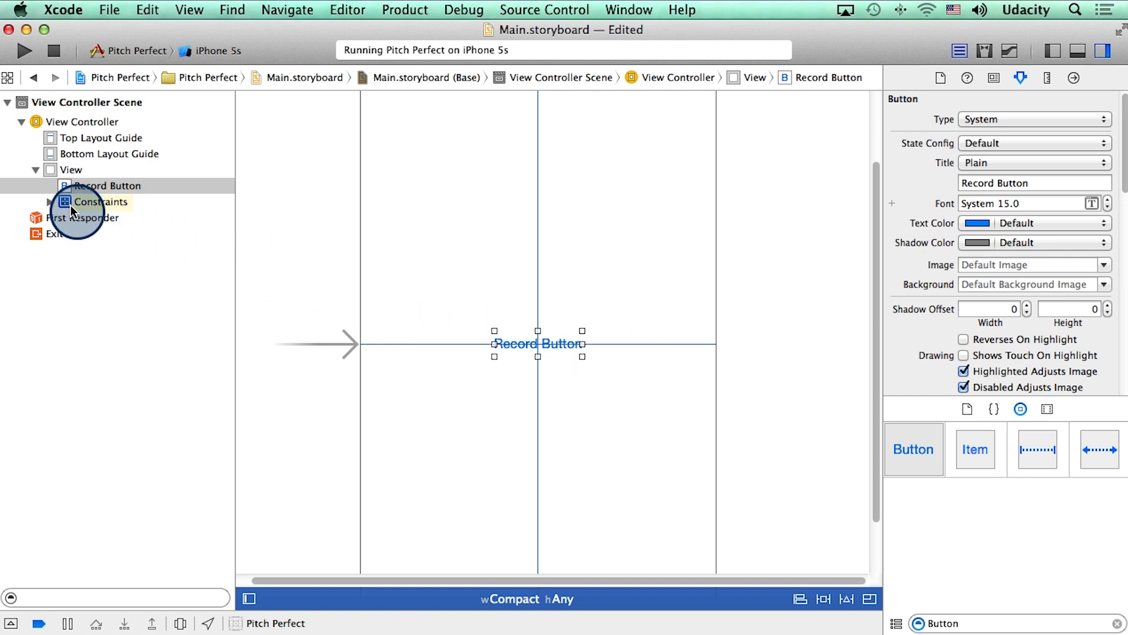
- Expand Constraints and inspect the Center X and Center Y Alignment constraints
left_click(50, 202)
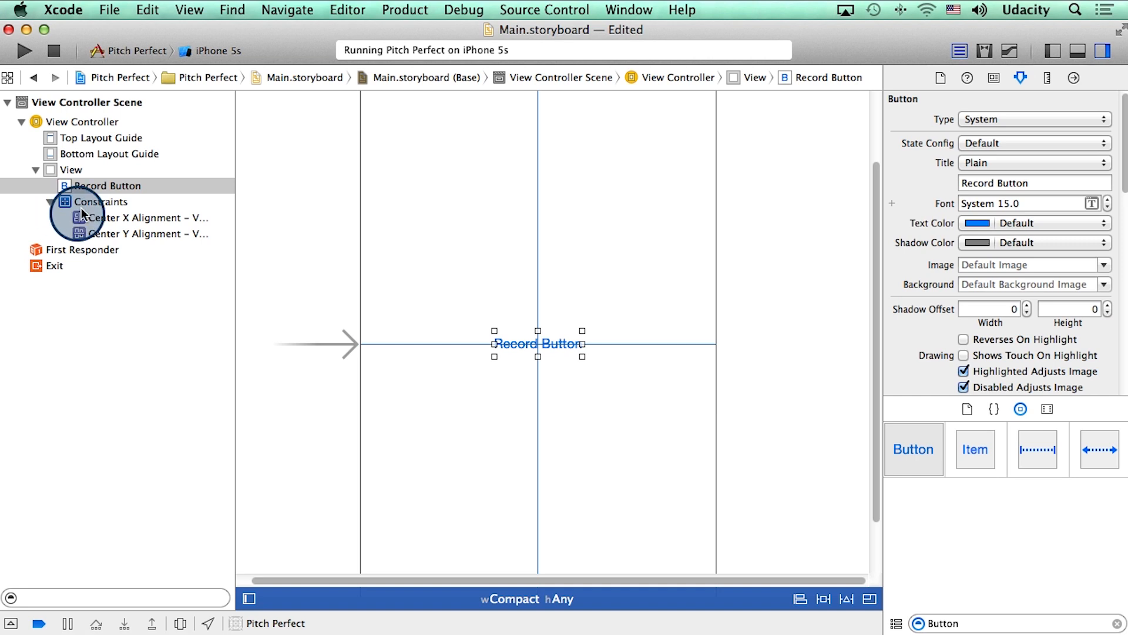
left_click(147, 217)
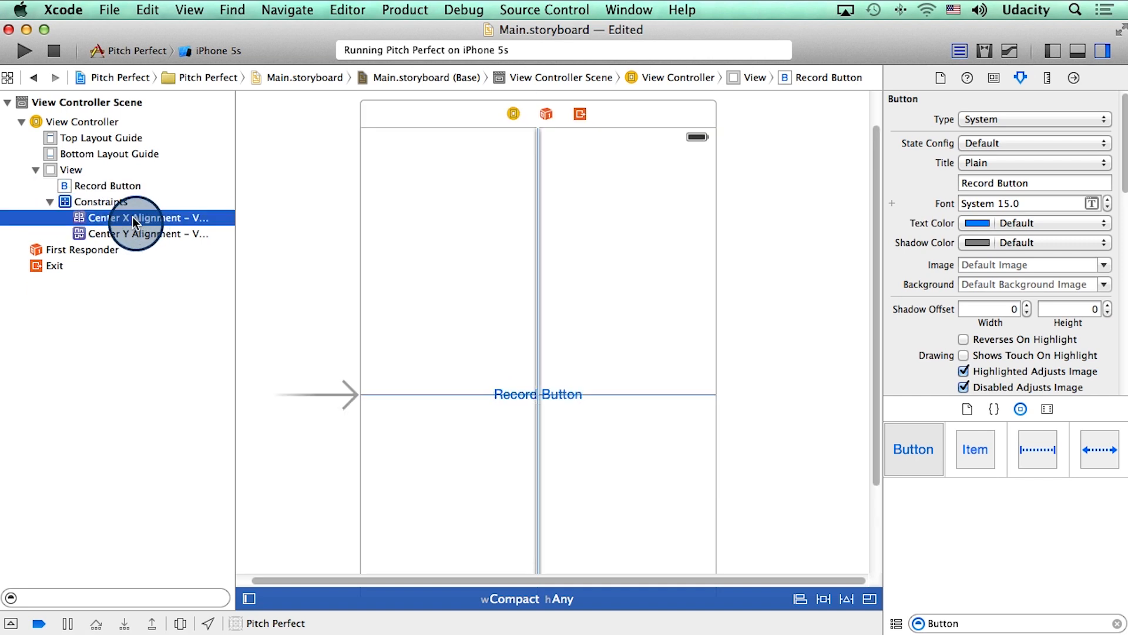
left_click(143, 233)
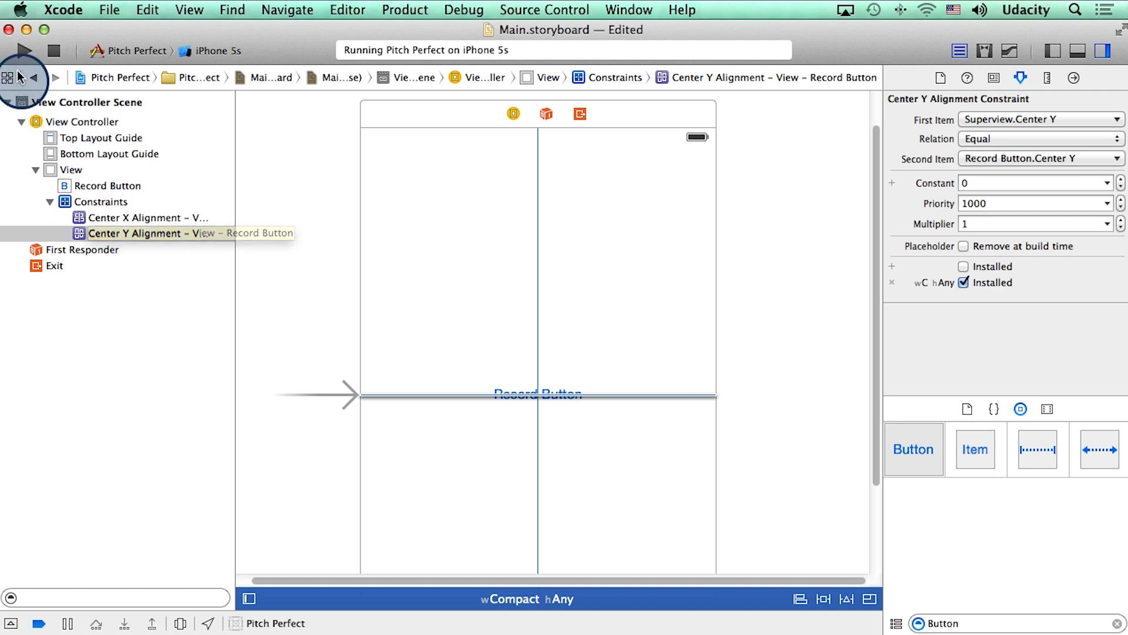
- Stop the running Pitch Perfect app and relaunch it
left_click(19, 51)
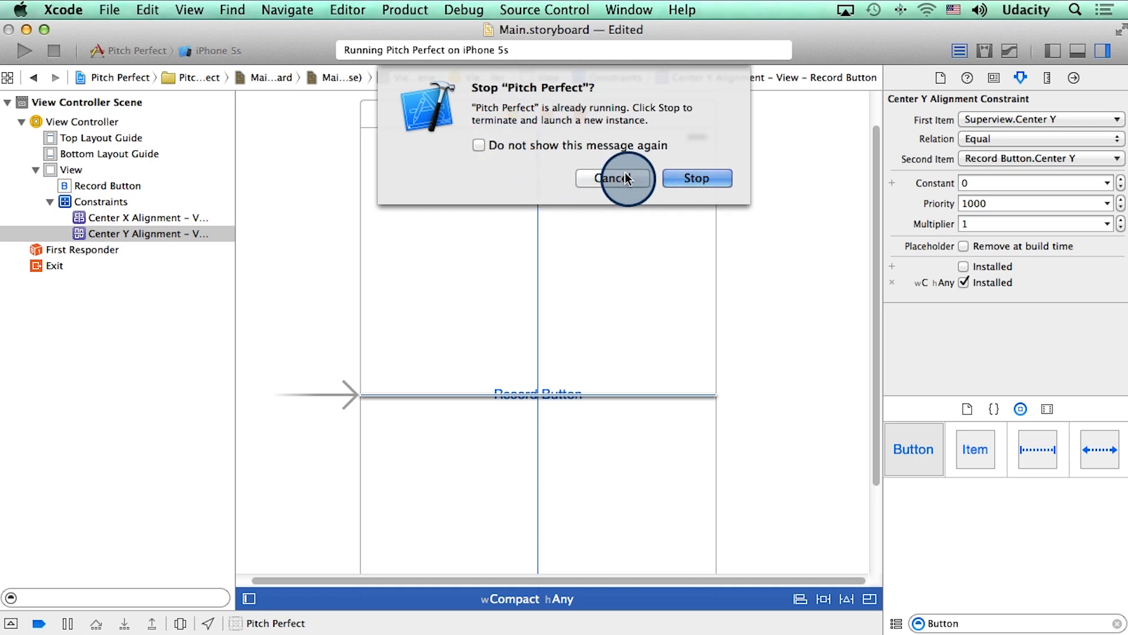
left_click(612, 177)
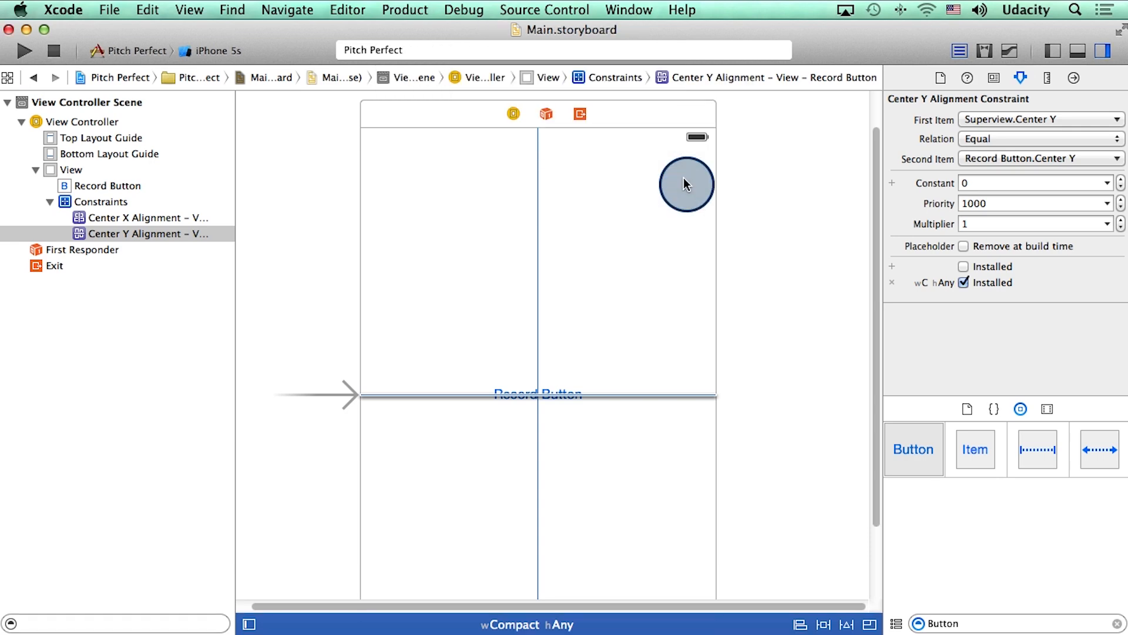
left_click(22, 51)
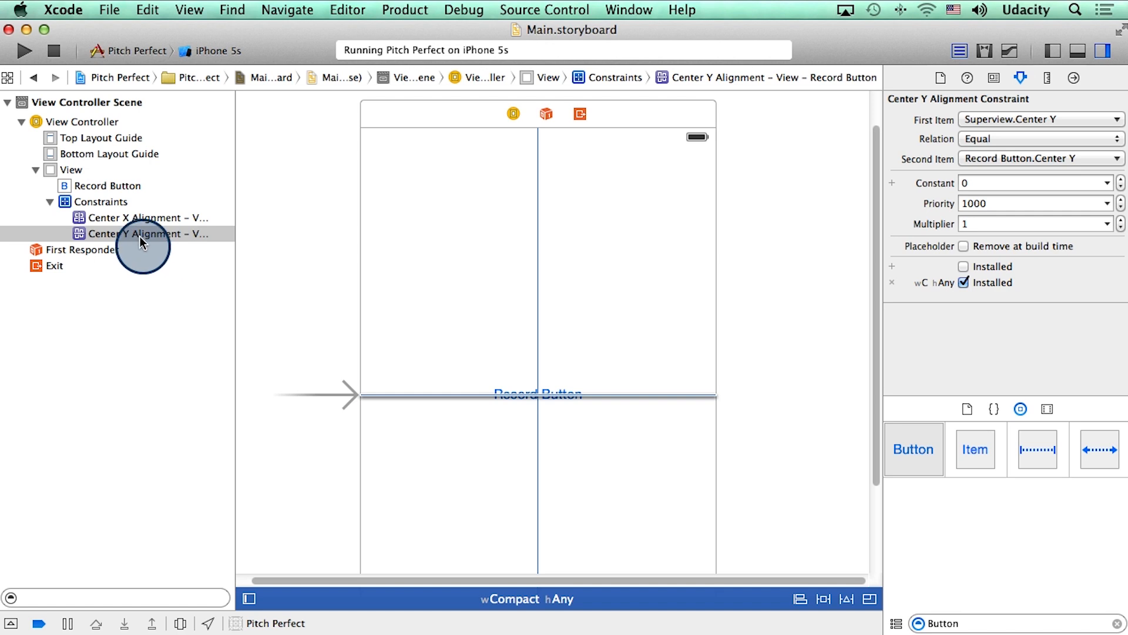
- Delete the Center X and Center Y alignment constraints, then rerun the app
left_click(148, 218)
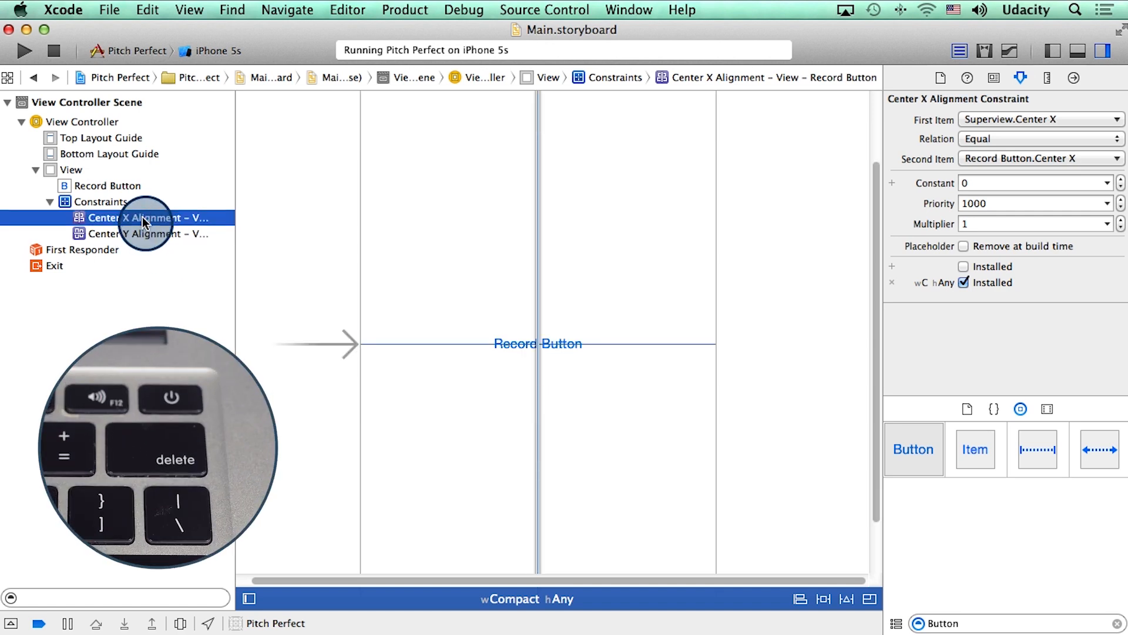
key("delete")
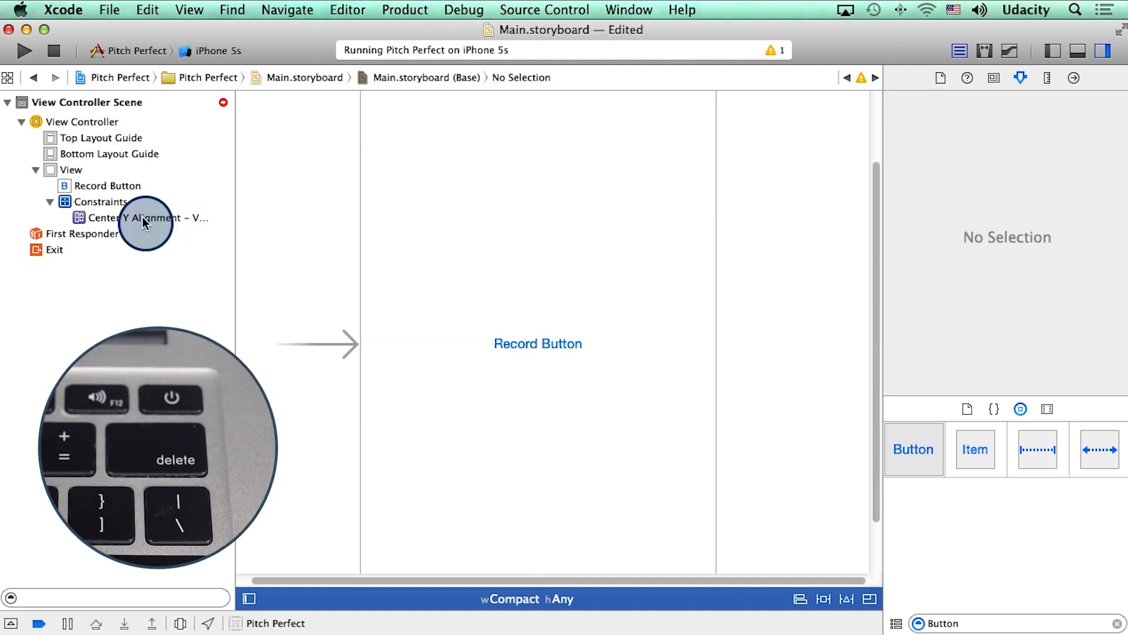
left_click(50, 202)
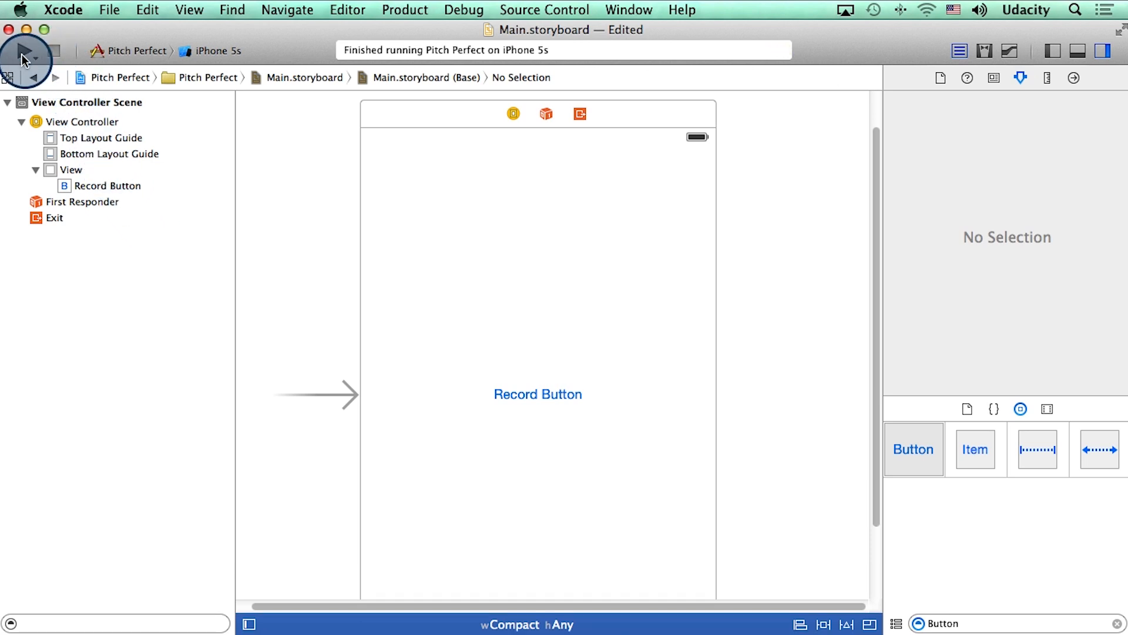
left_click(23, 51)
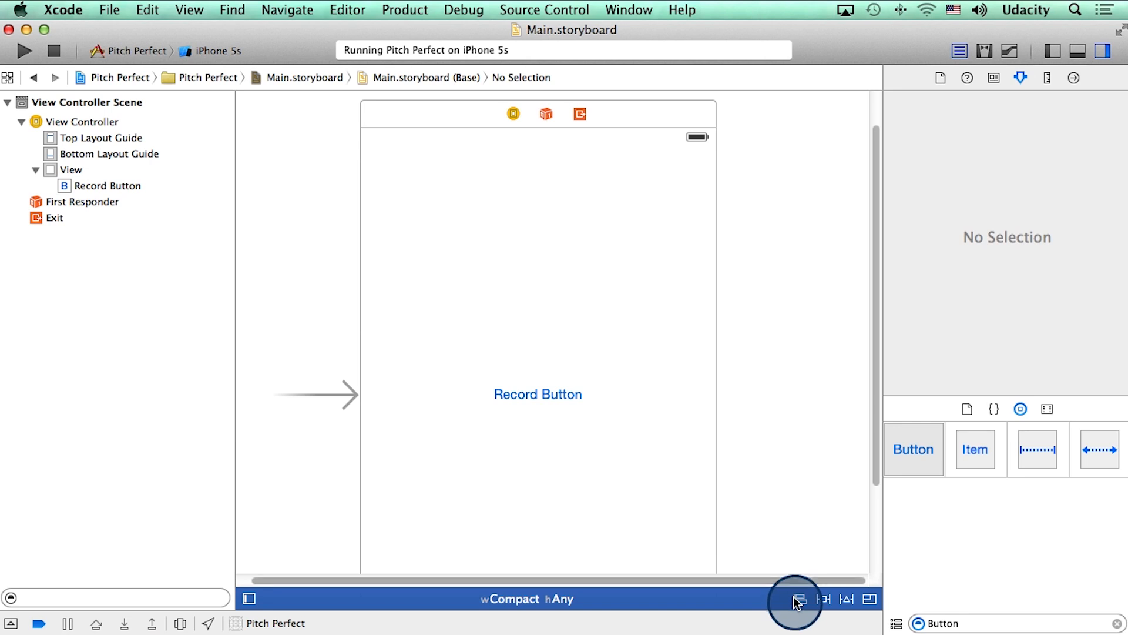
mouse_move(823, 599)
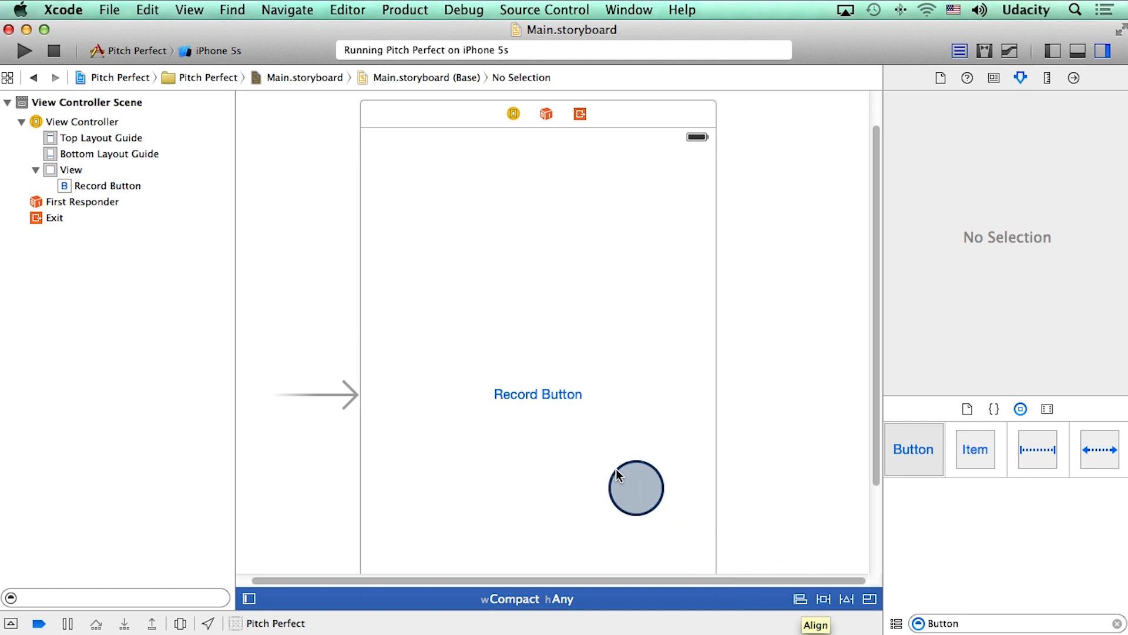
- Add Horizontal and Vertical Center in Container constraints to Record Button, then run
left_click(538, 394)
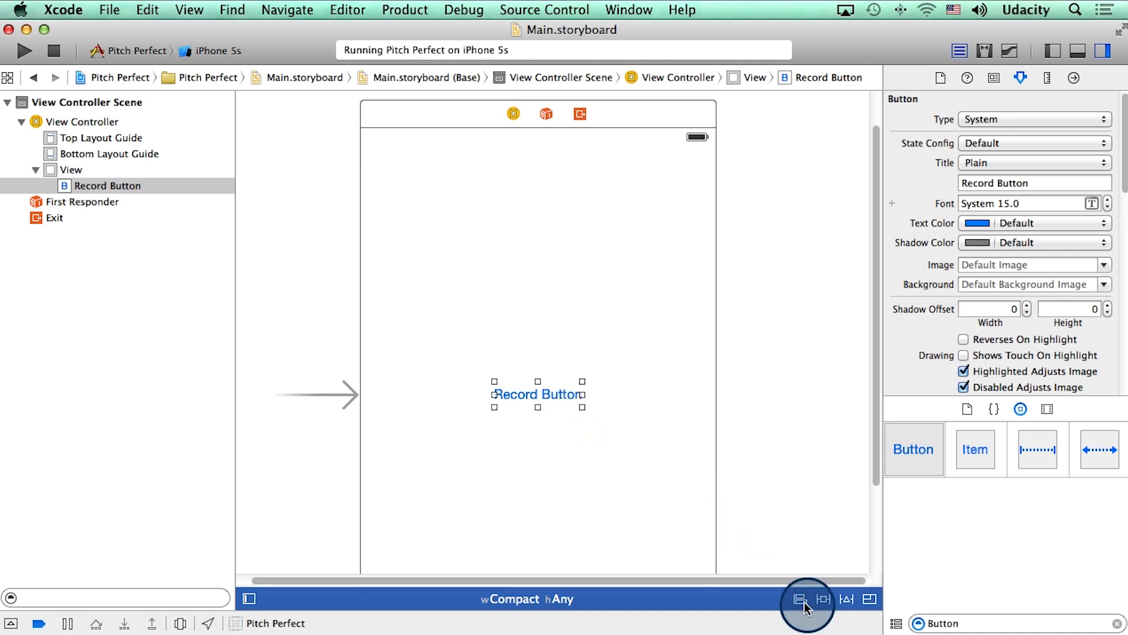
left_click(799, 602)
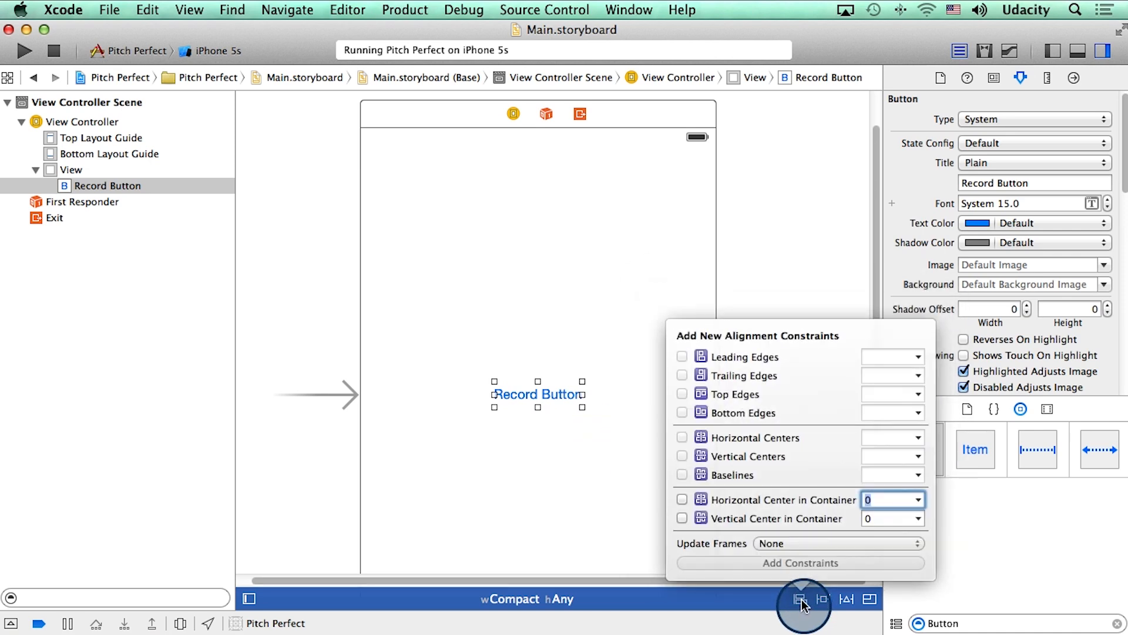
left_click(683, 500)
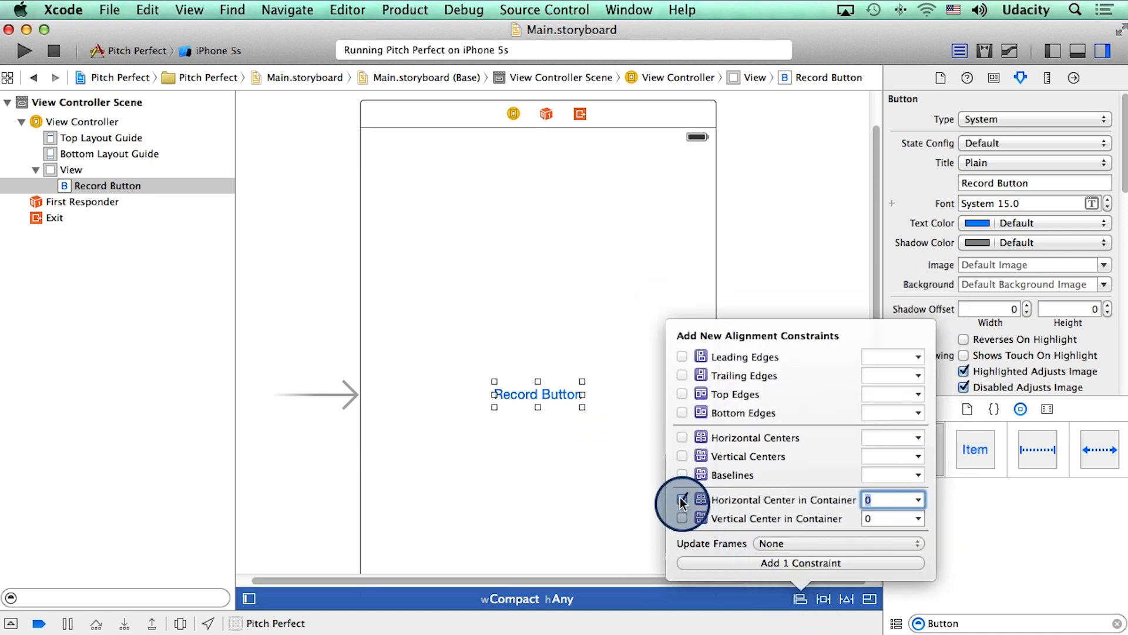
left_click(682, 519)
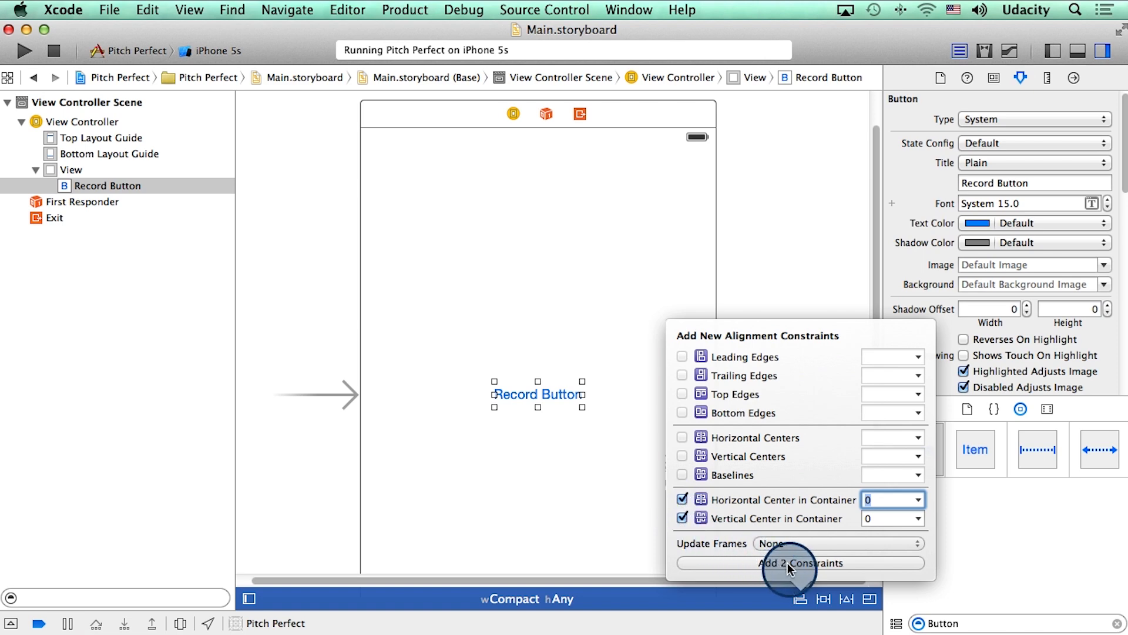
left_click(798, 563)
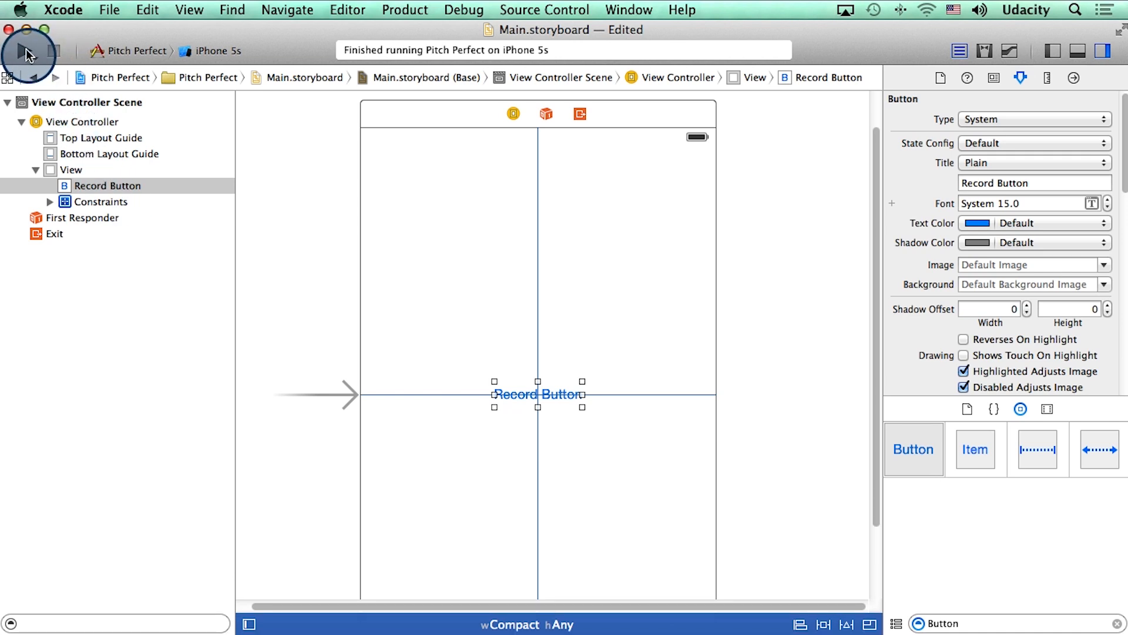
left_click(23, 51)
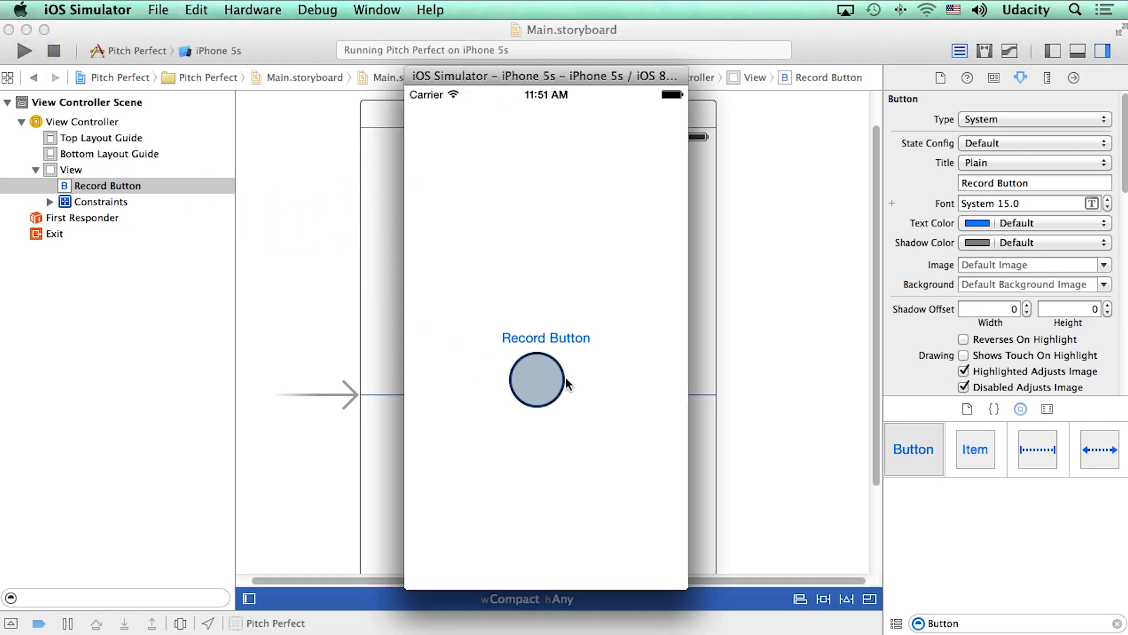